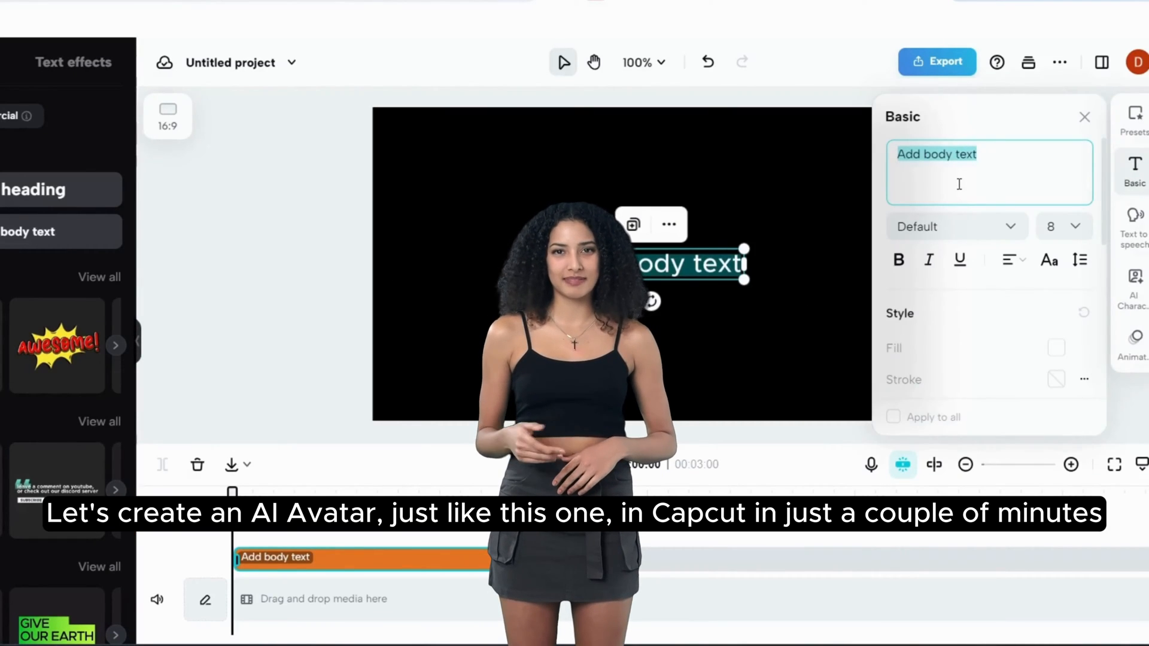
Step: Enter the script "Let's create an AI avatar. Will it be any good? Let's see!" as the caption text
type("Let's create an AI ava")
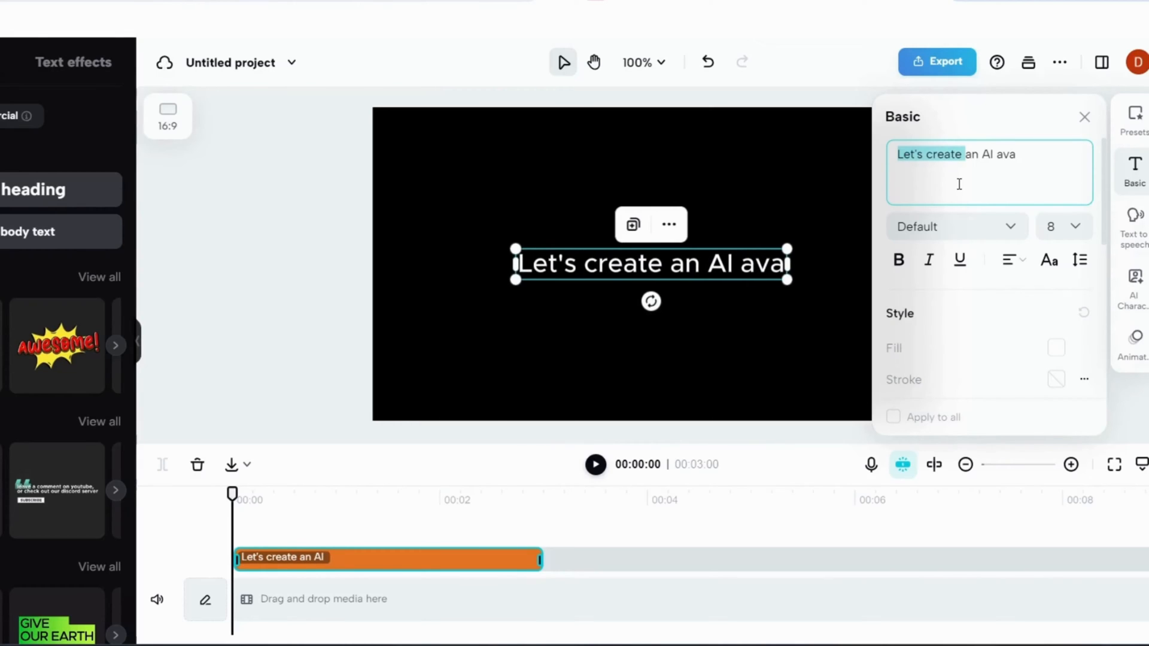
type("tar. Will it be any")
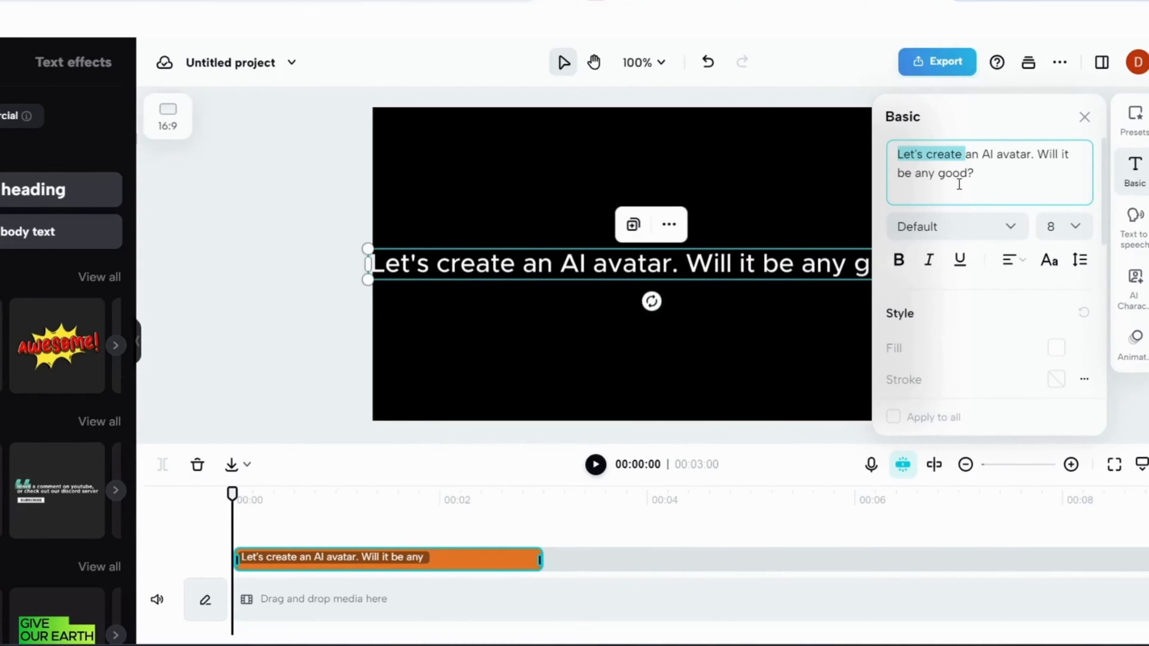
type("good?")
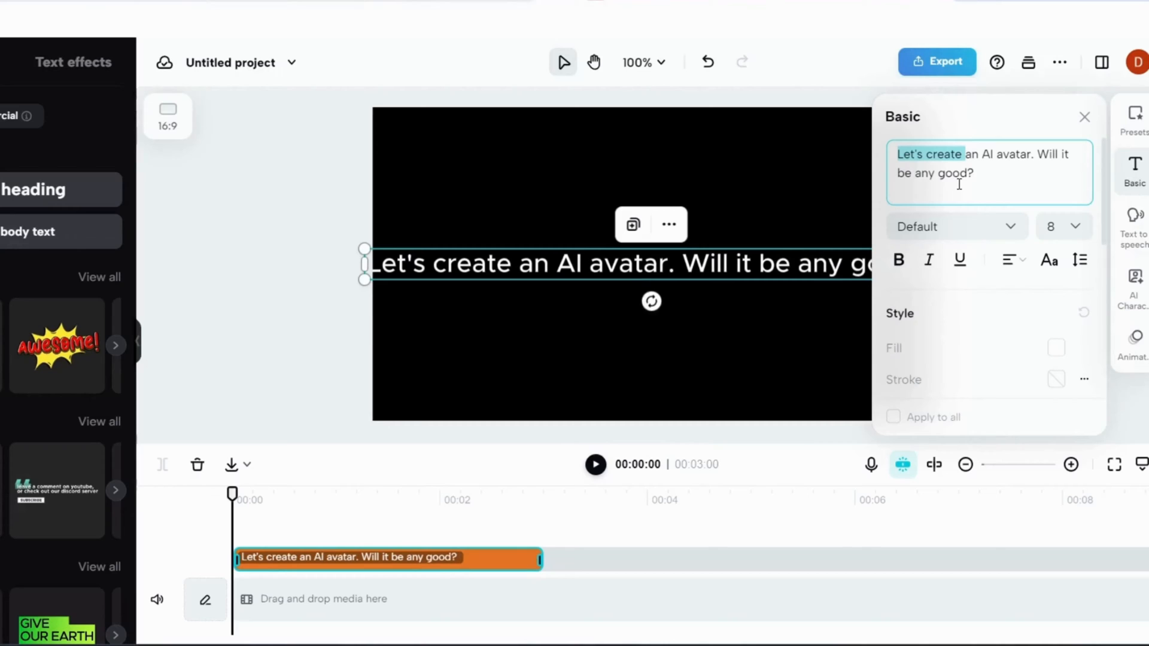
type("Let's see!")
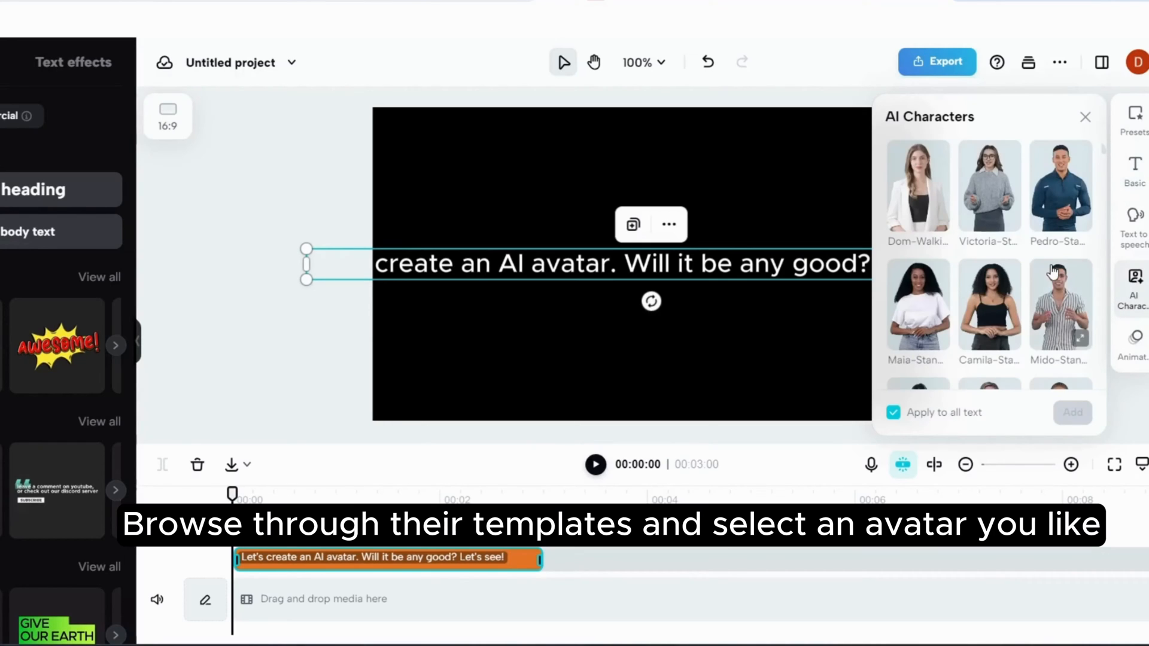
Step: Add the Camila avatar in the black top from the AI Characters gallery to the project
scroll("down", 3)
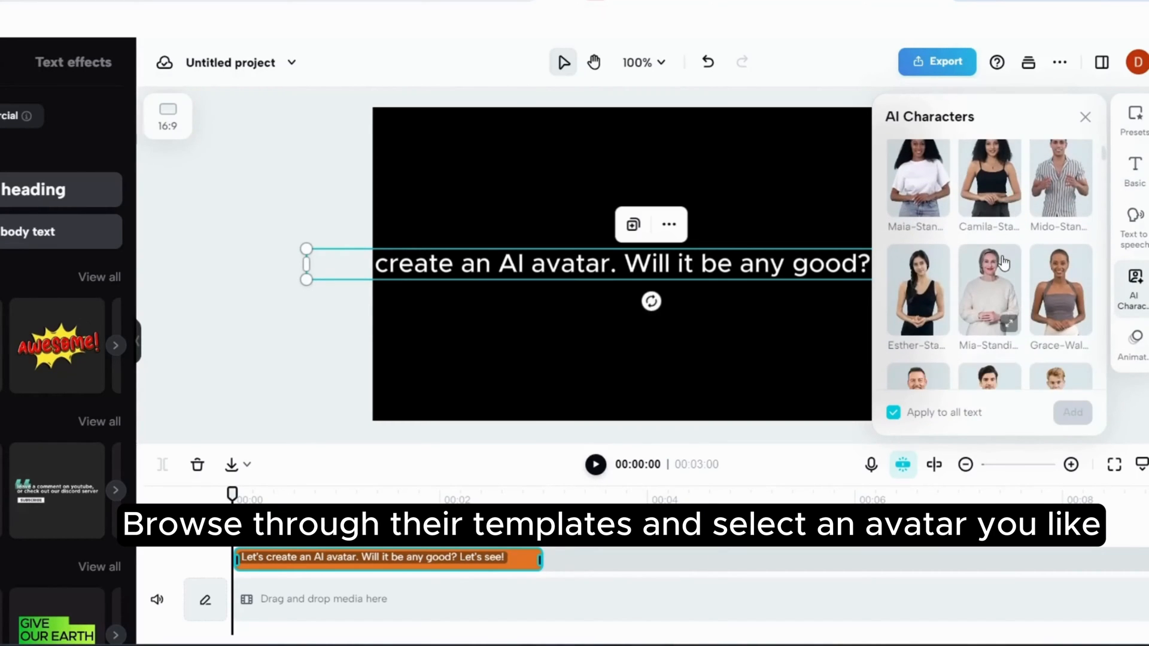
scroll("down", 3)
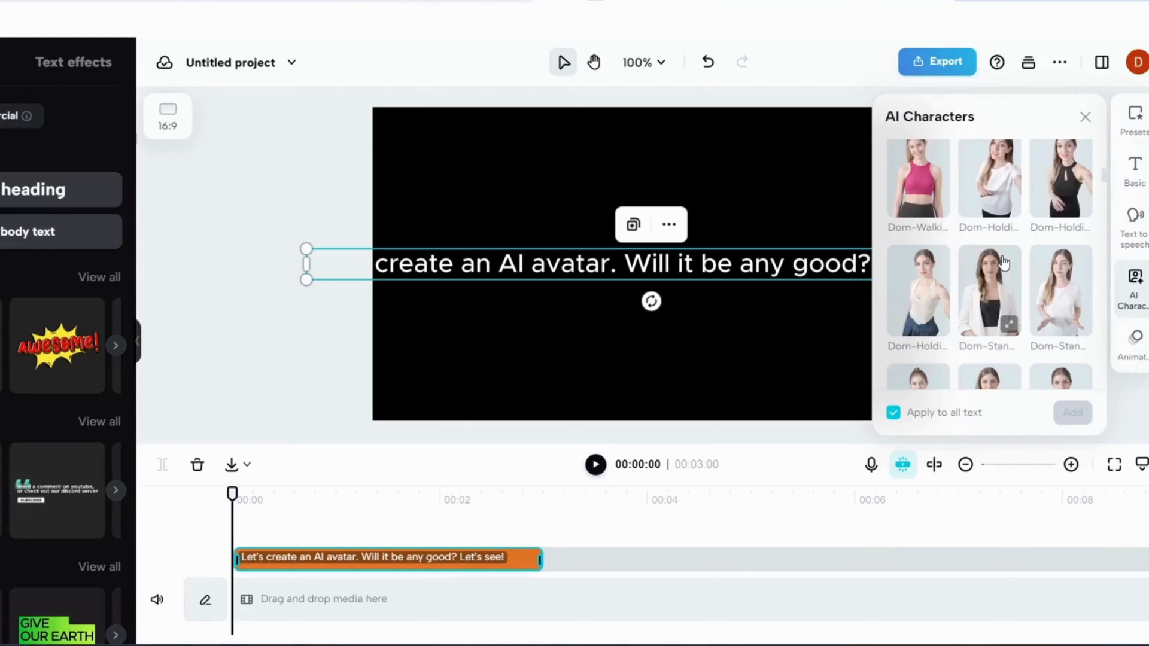
scroll("down", 3)
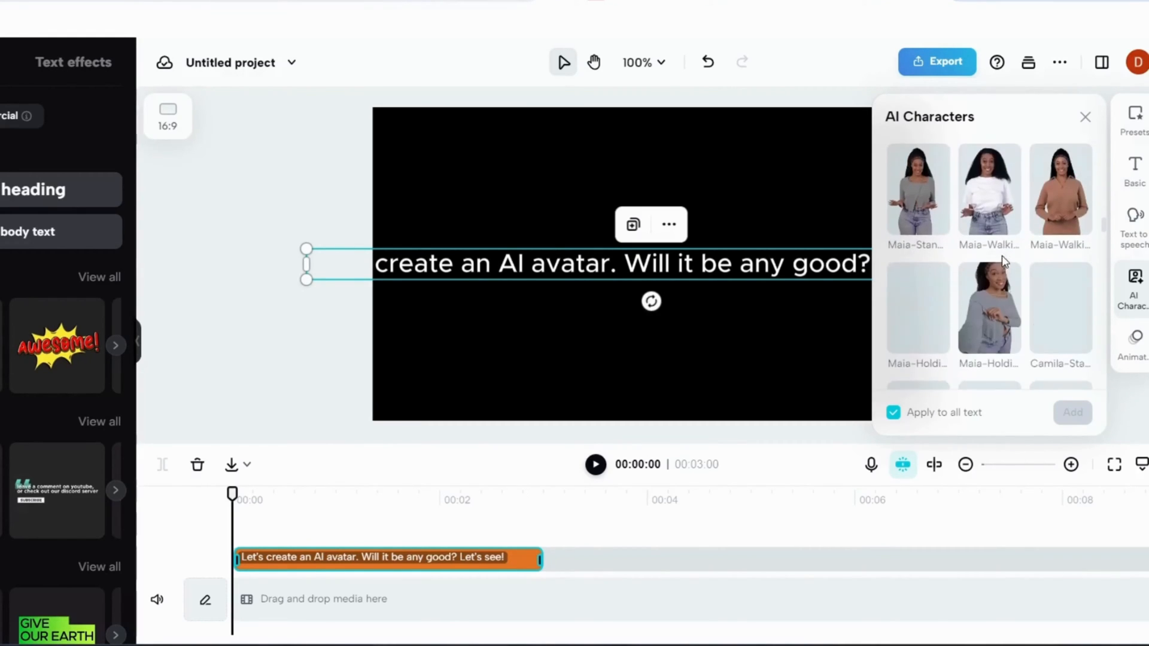
scroll("down", 3)
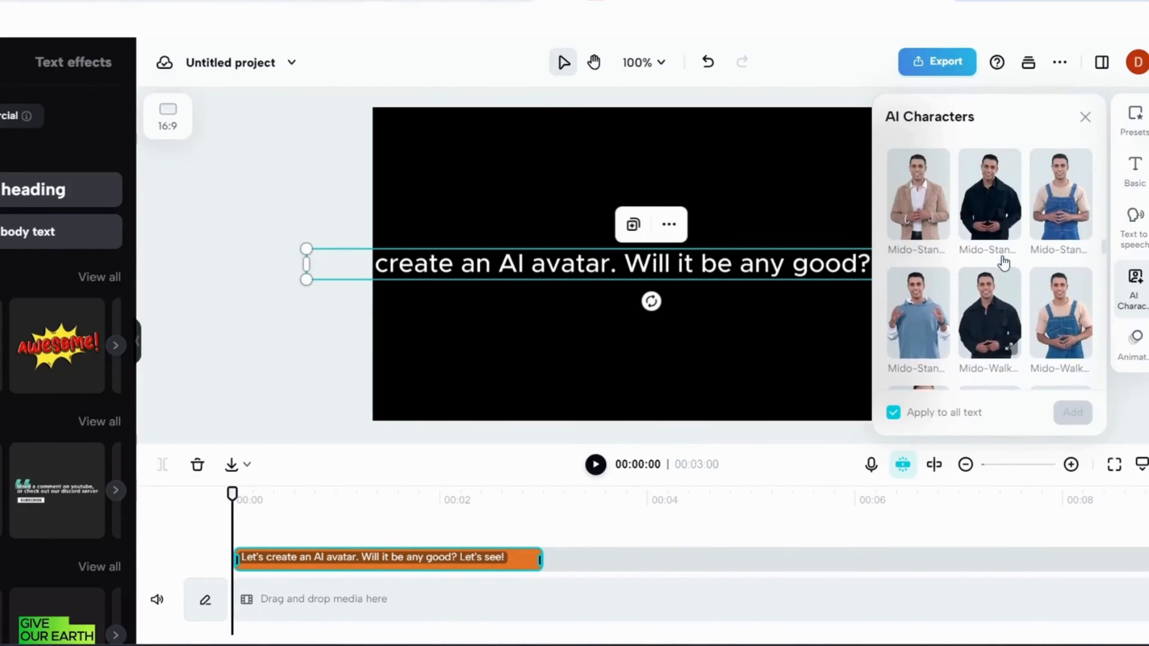
scroll("down", 3)
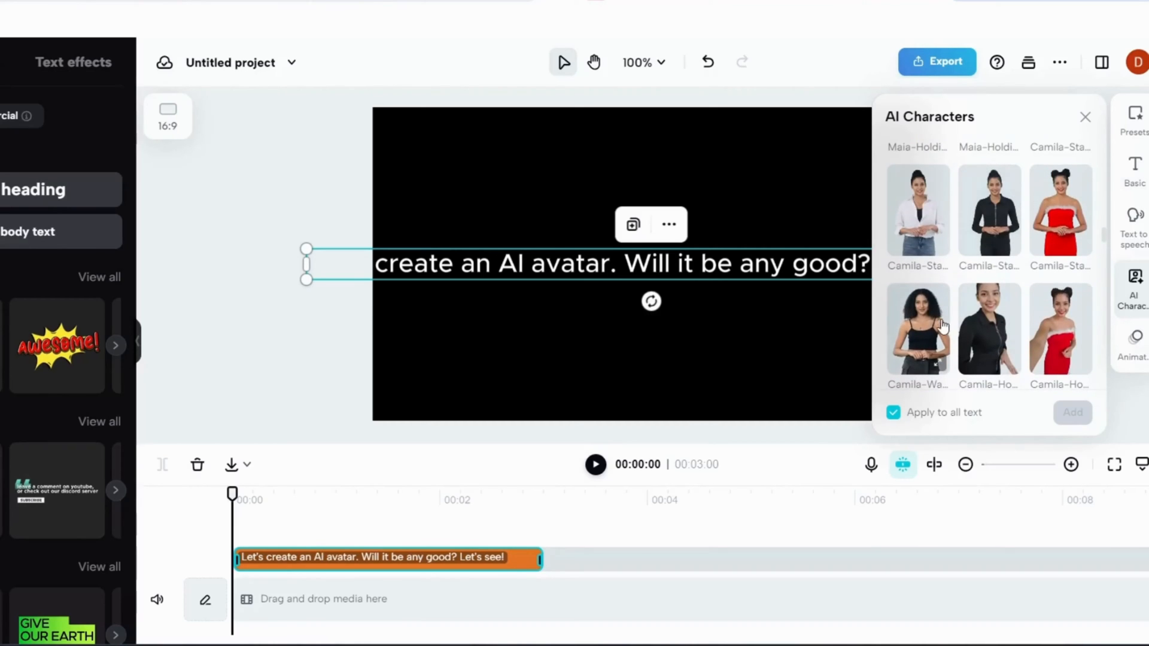
left_click(917, 330)
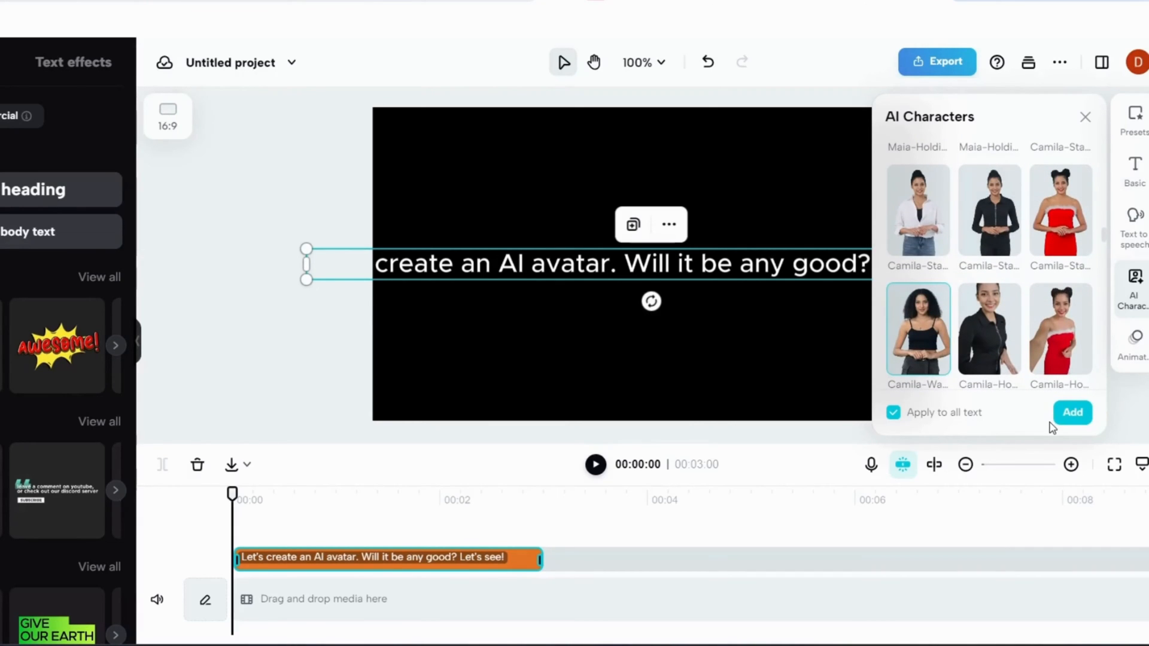
left_click(1072, 412)
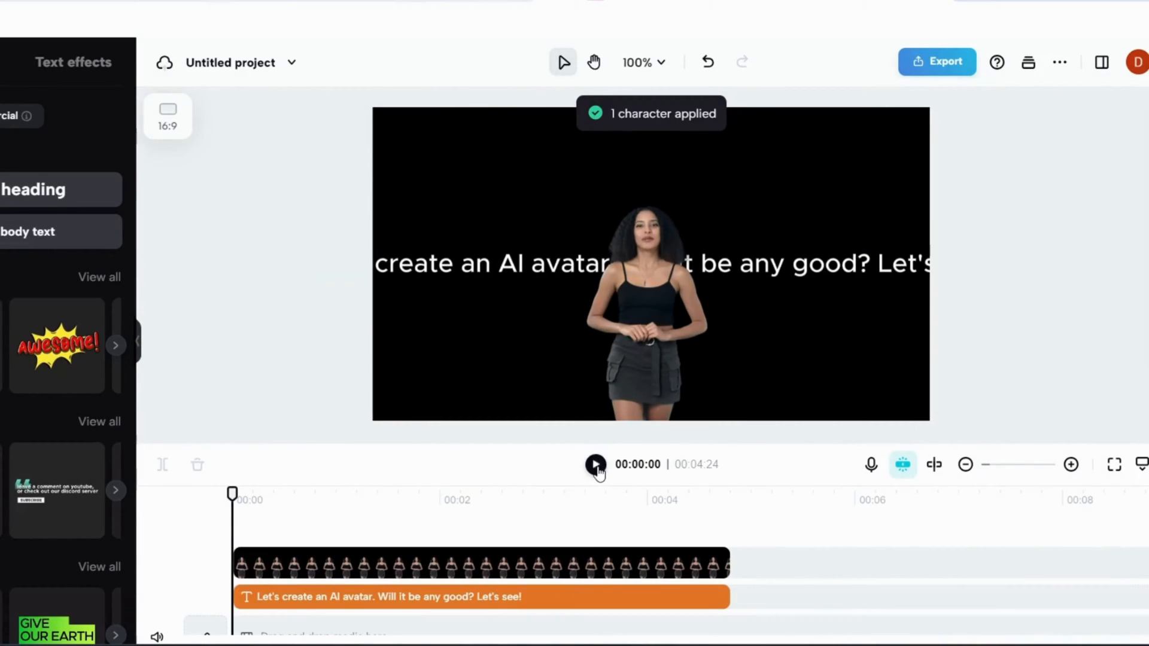
Step: Preview the Camila avatar speaking the script, then pause playback
left_click(594, 464)
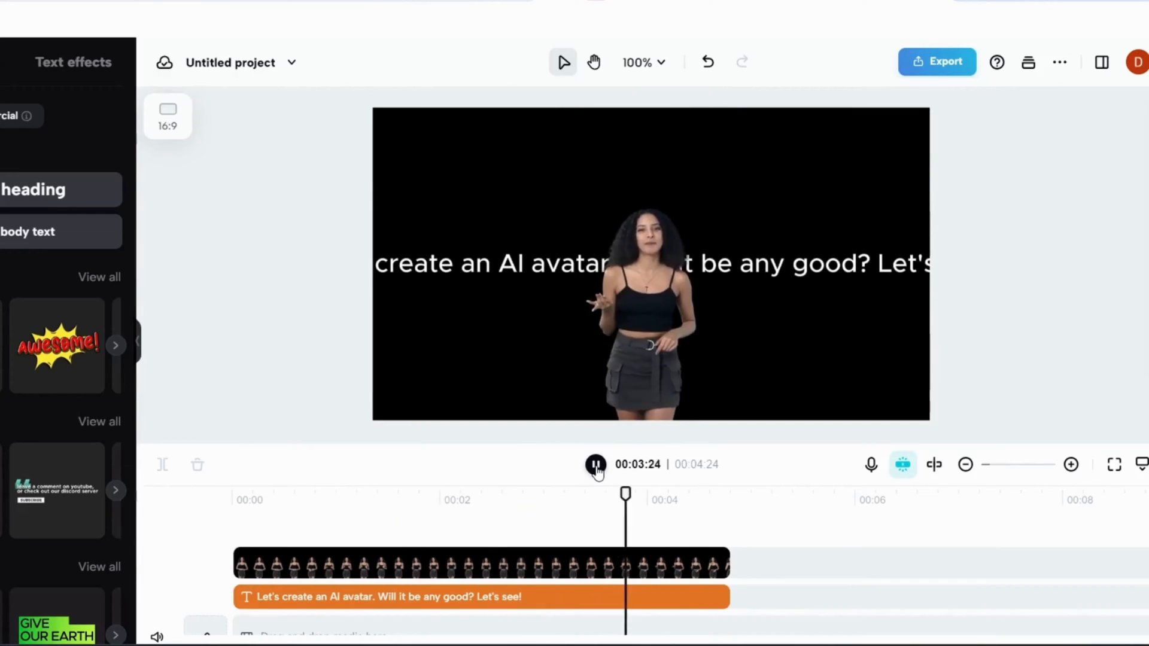
left_click(595, 464)
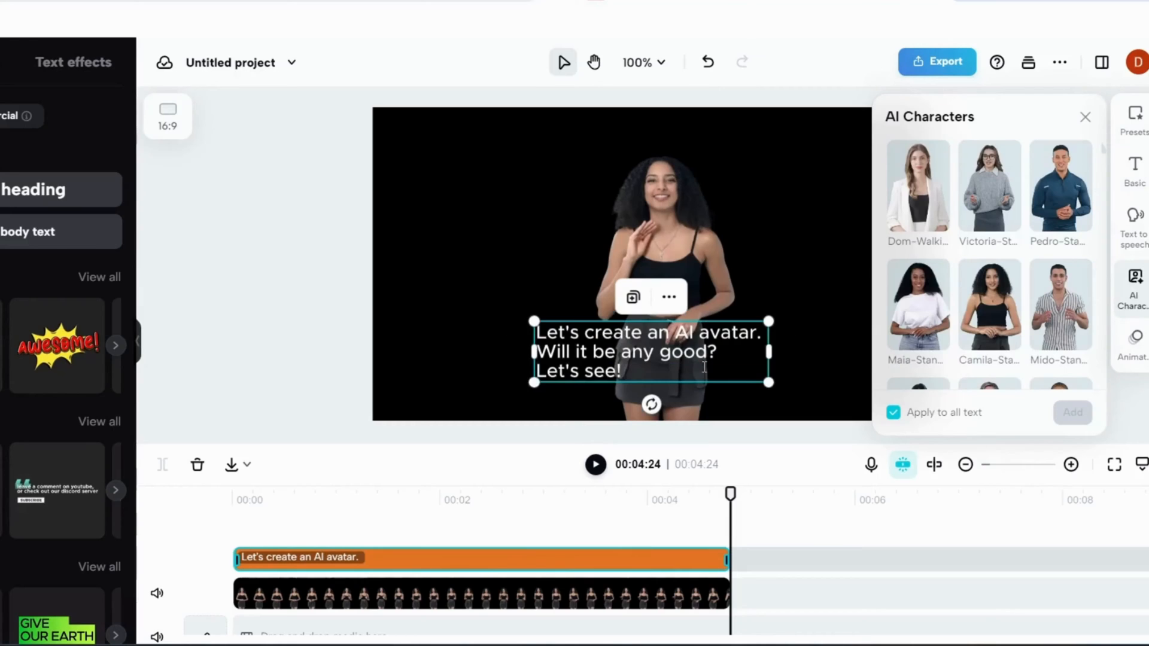
mouse_move(1135, 165)
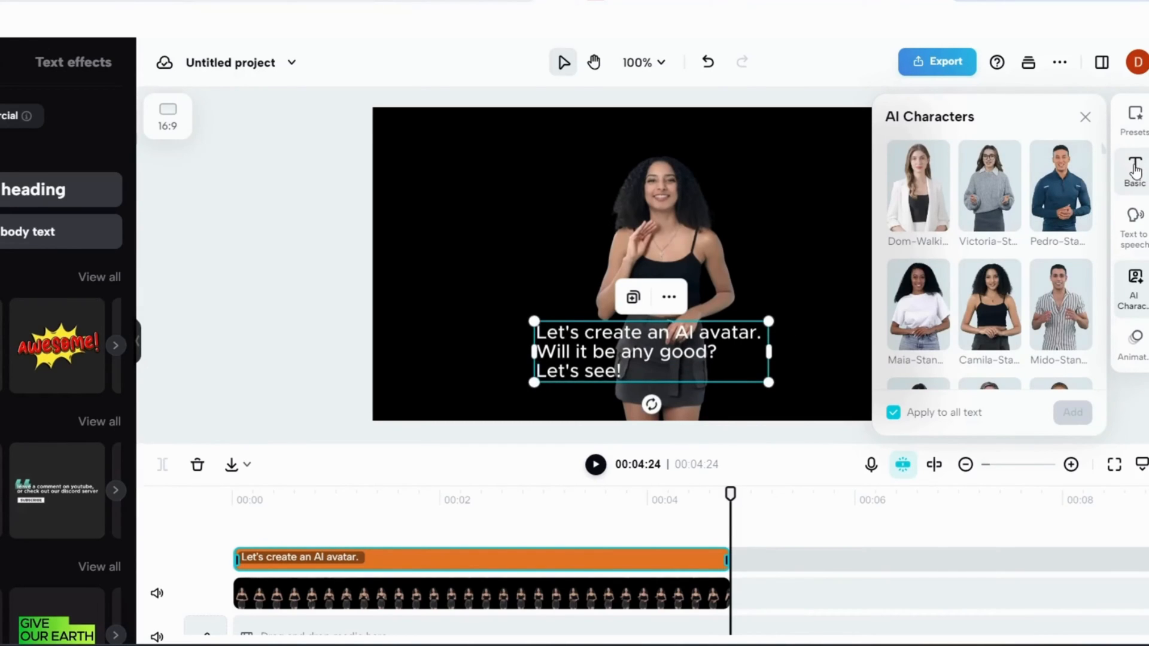
Step: Center-align the three-line script caption in the Basic text settings
left_click(1135, 164)
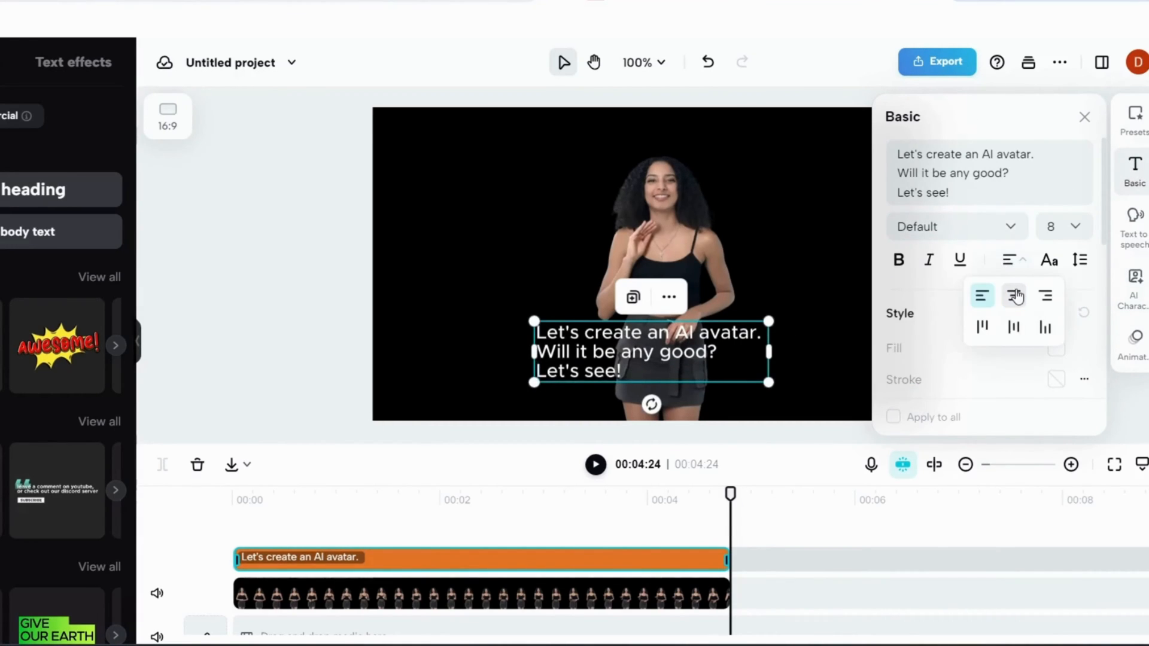
left_click(1012, 295)
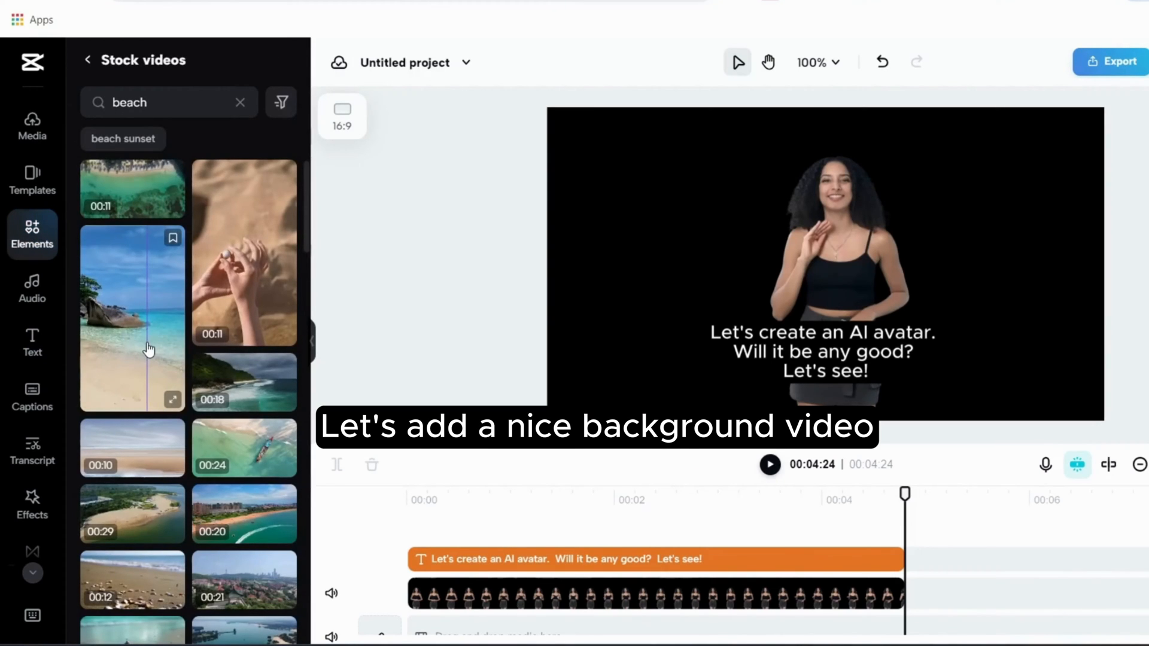
Step: Add the sunset beach-with-pier stock clip as the background behind the avatar
scroll("down", 3)
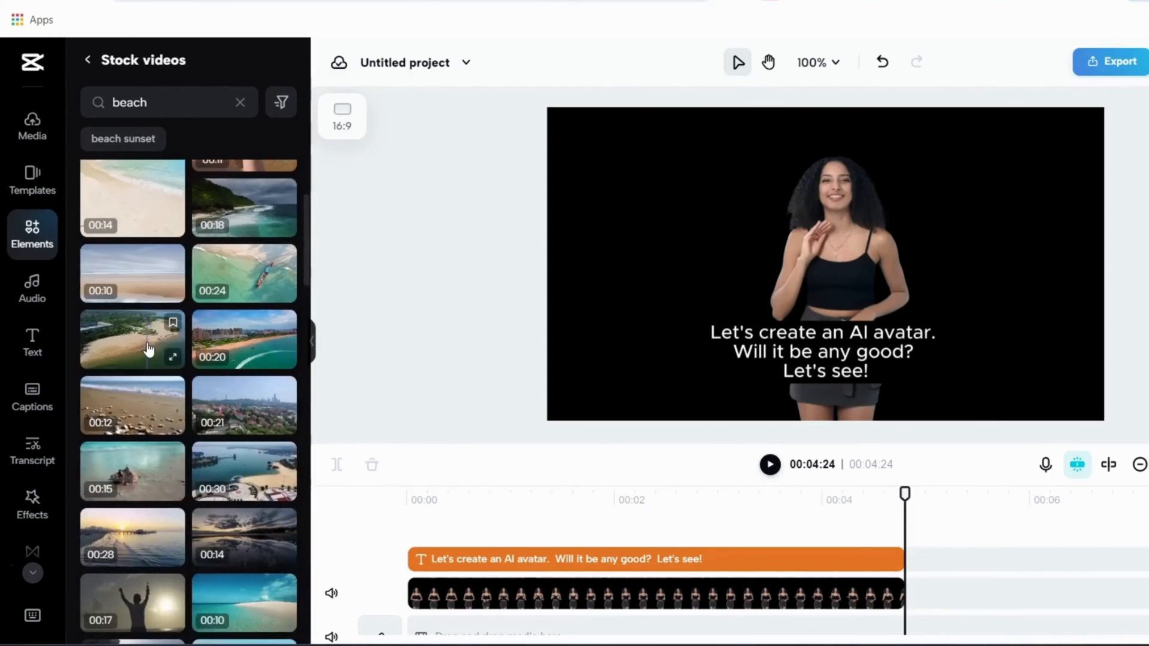
scroll("down", 3)
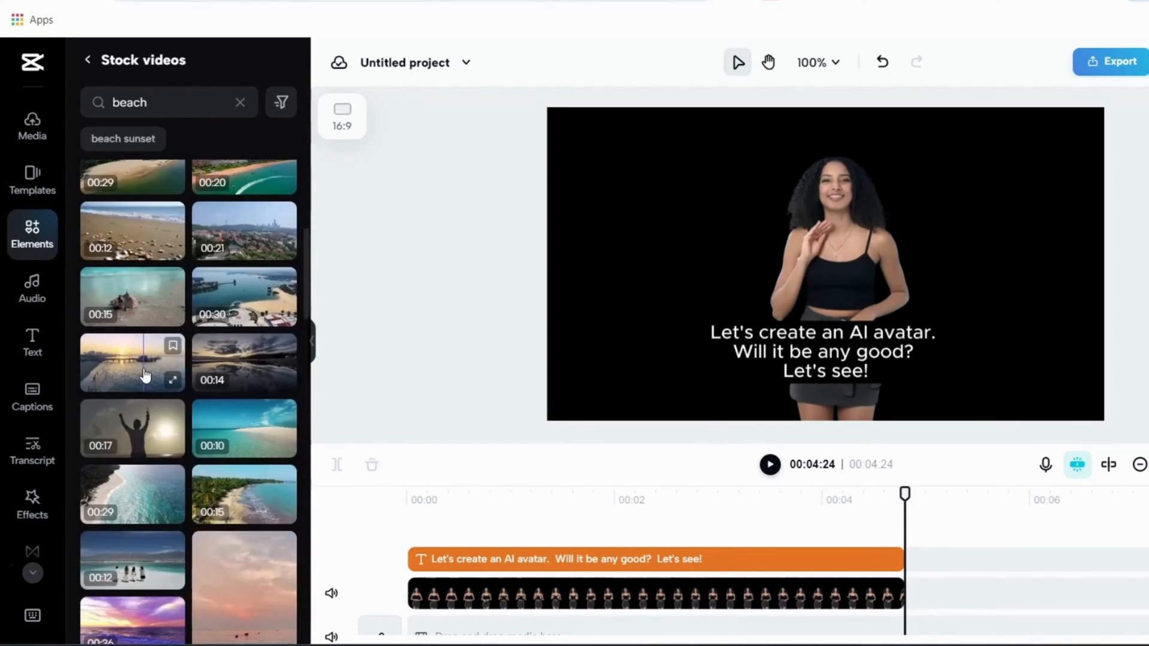
left_click(132, 362)
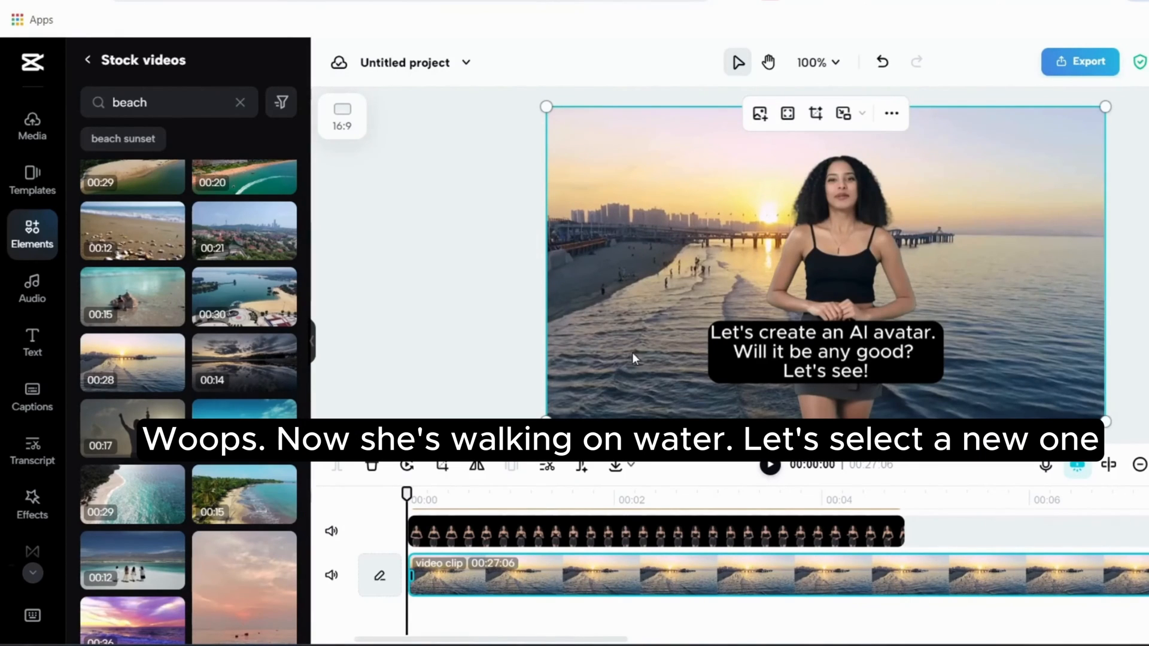
Step: Replace the background with the daytime blue-sky waves beach clip and play back the result
scroll("down", 3)
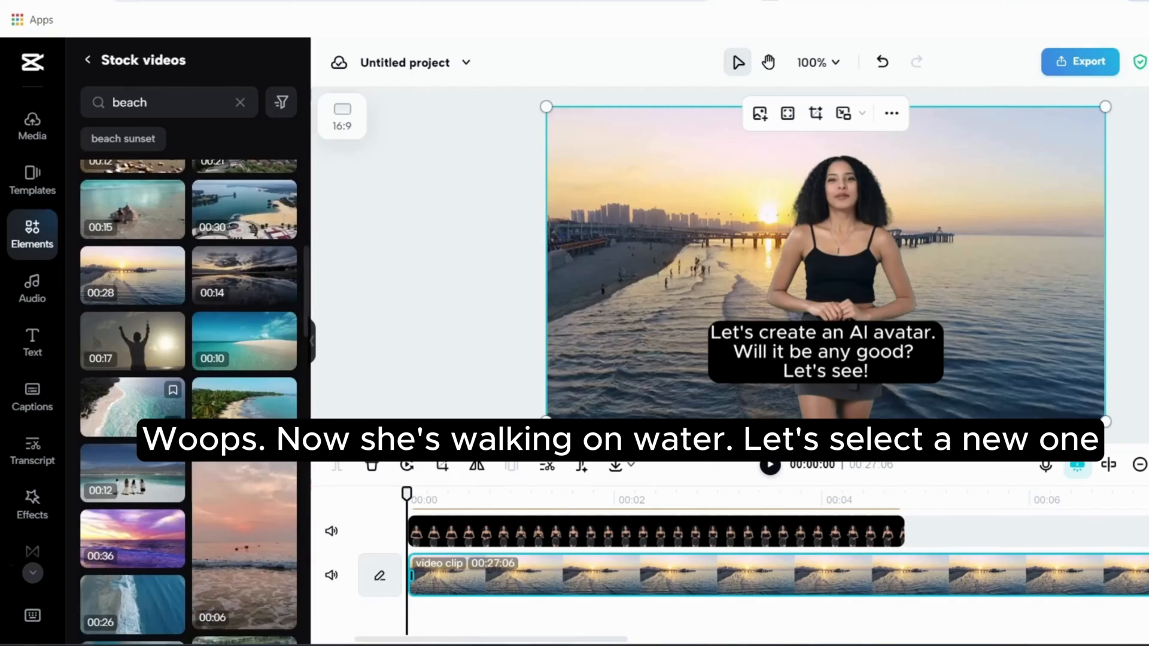
scroll("down", 3)
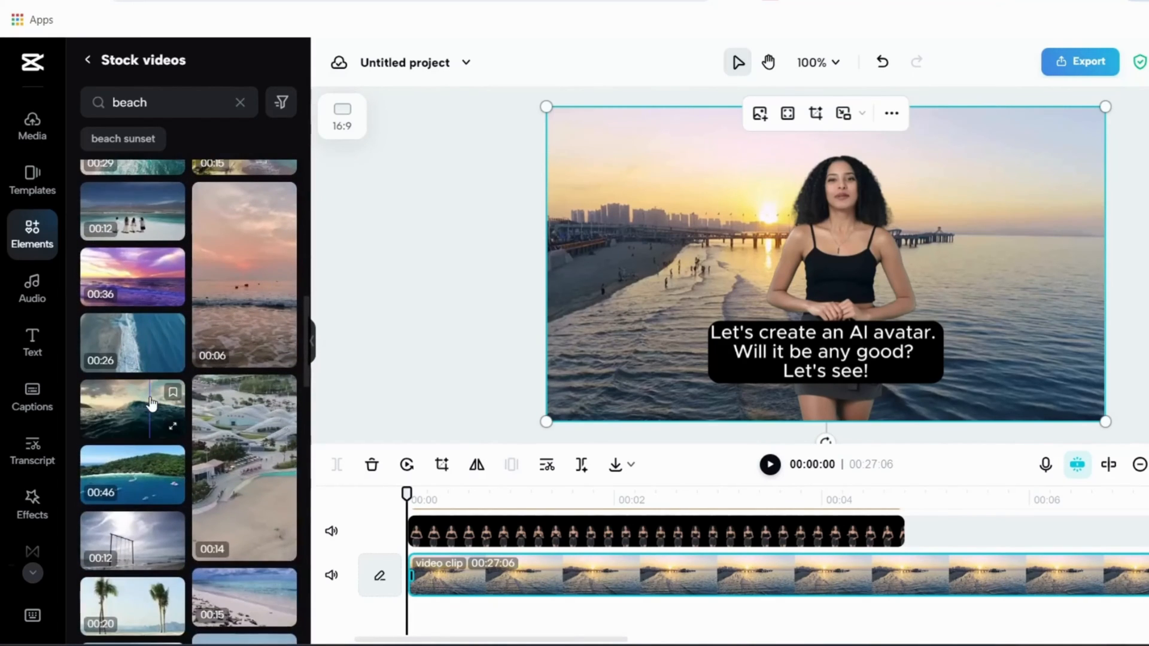
scroll("down", 3)
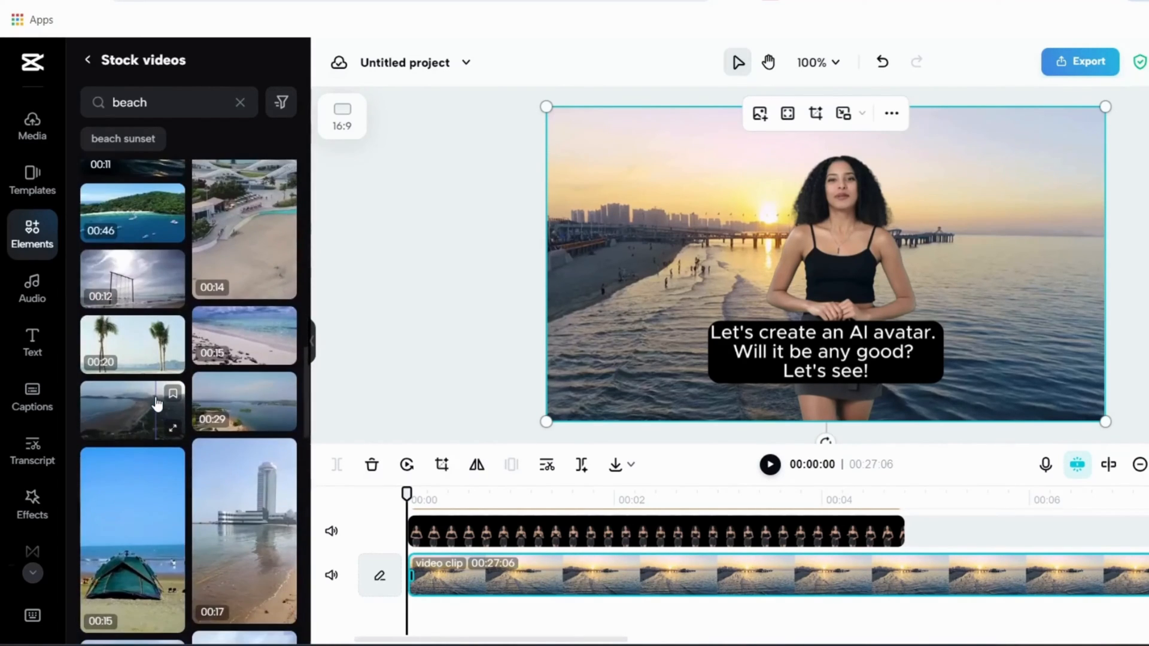
scroll("down", 3)
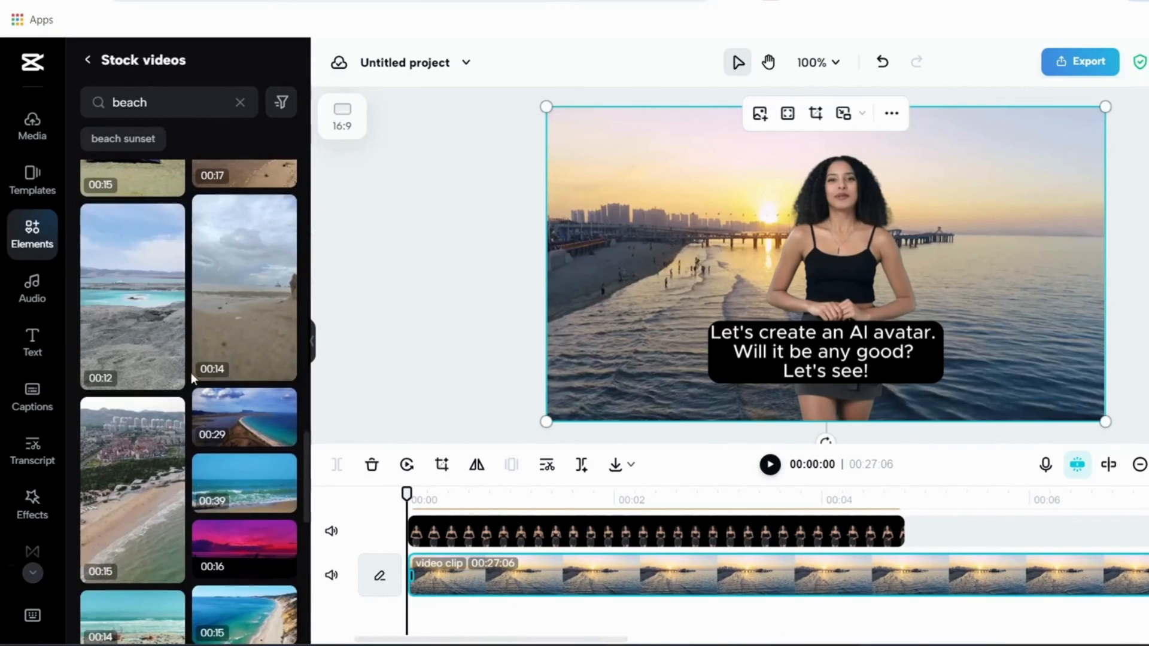
scroll("down", 3)
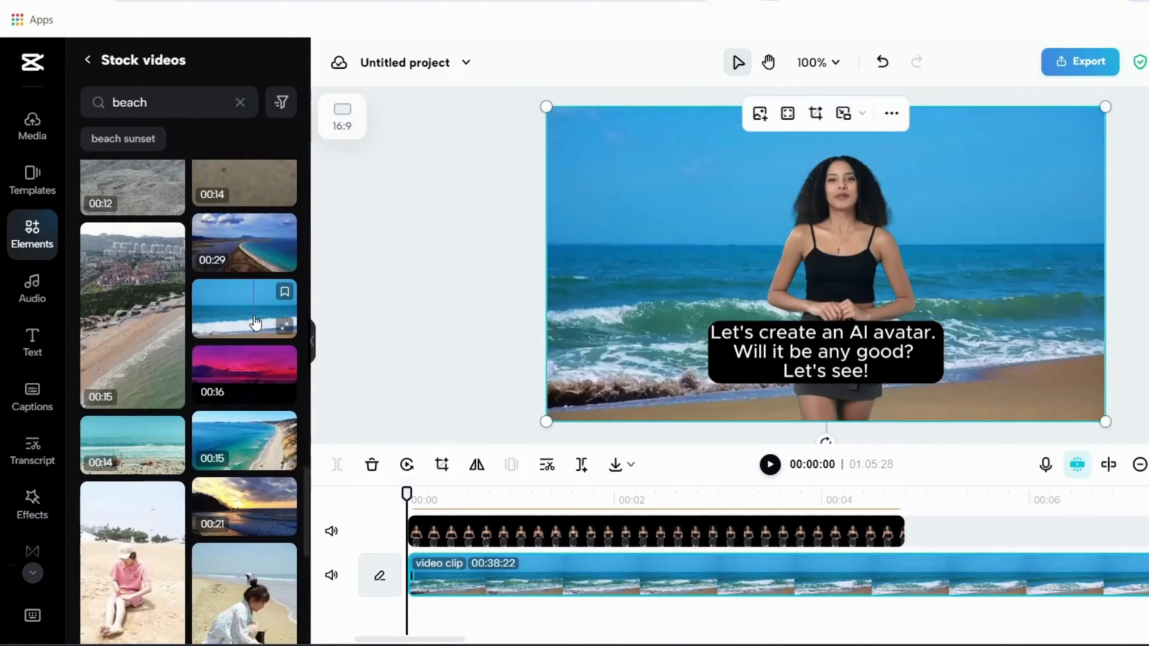
mouse_move(264, 341)
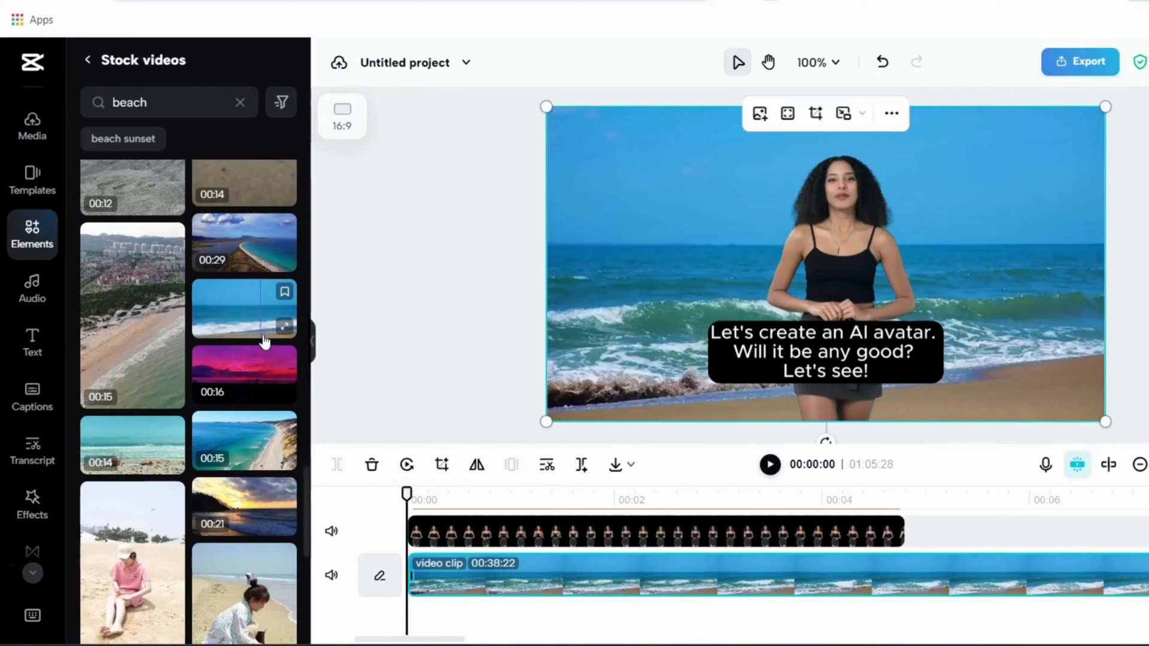
left_click(769, 464)
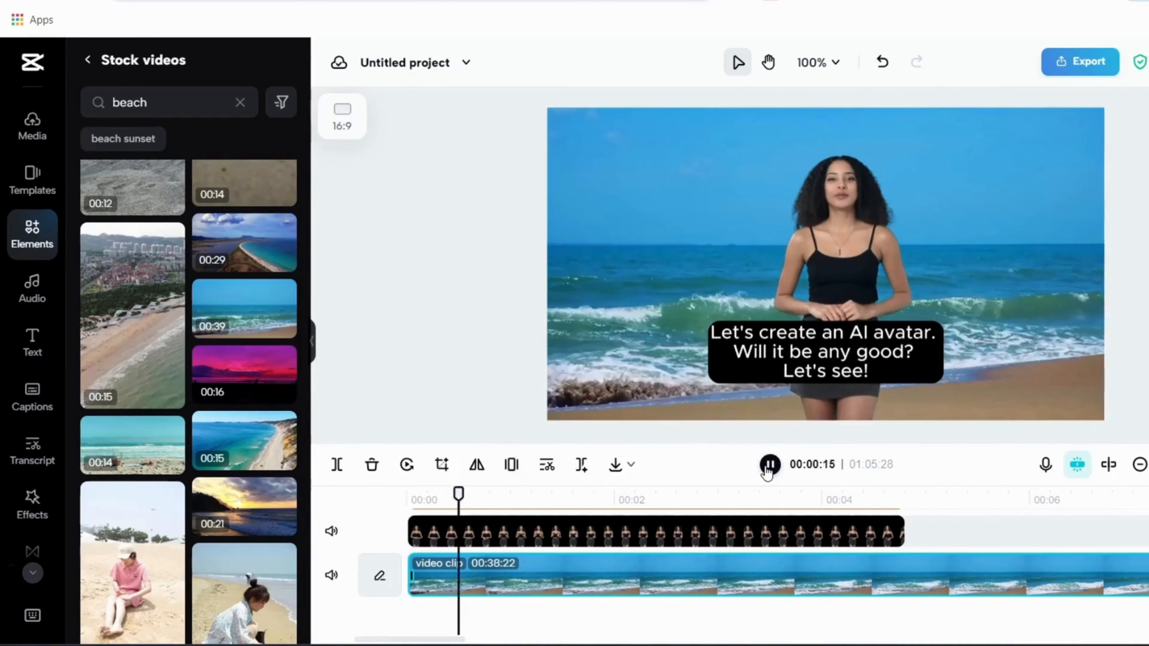